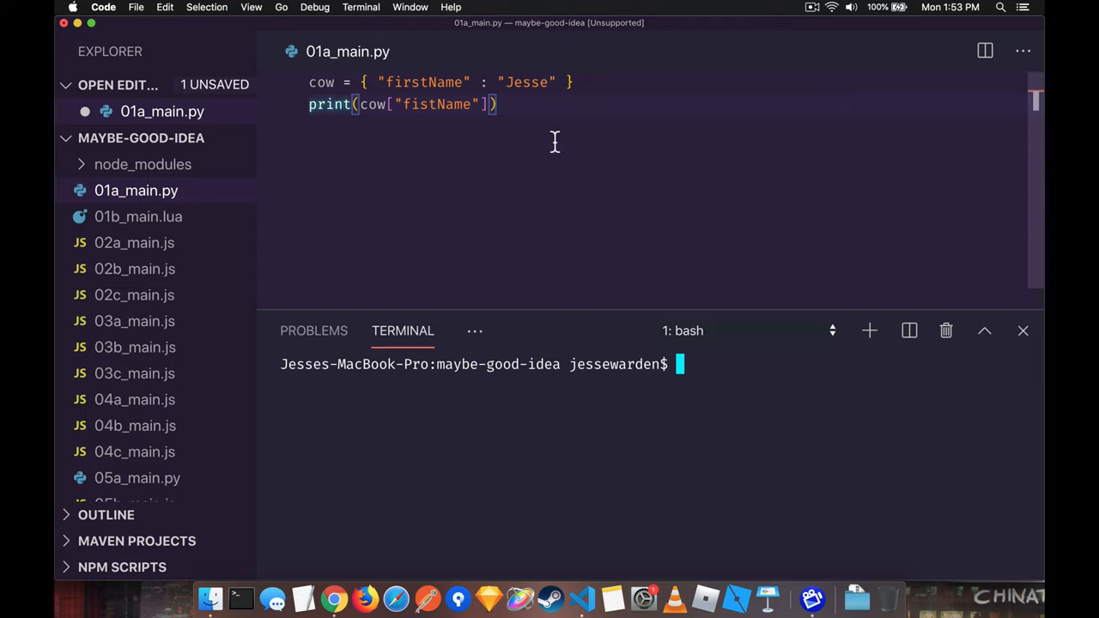
Run 01a_main.py with the corrected key so it prints Jesse, then open 01b_main.lua.
double_click(527, 82)
type("r")
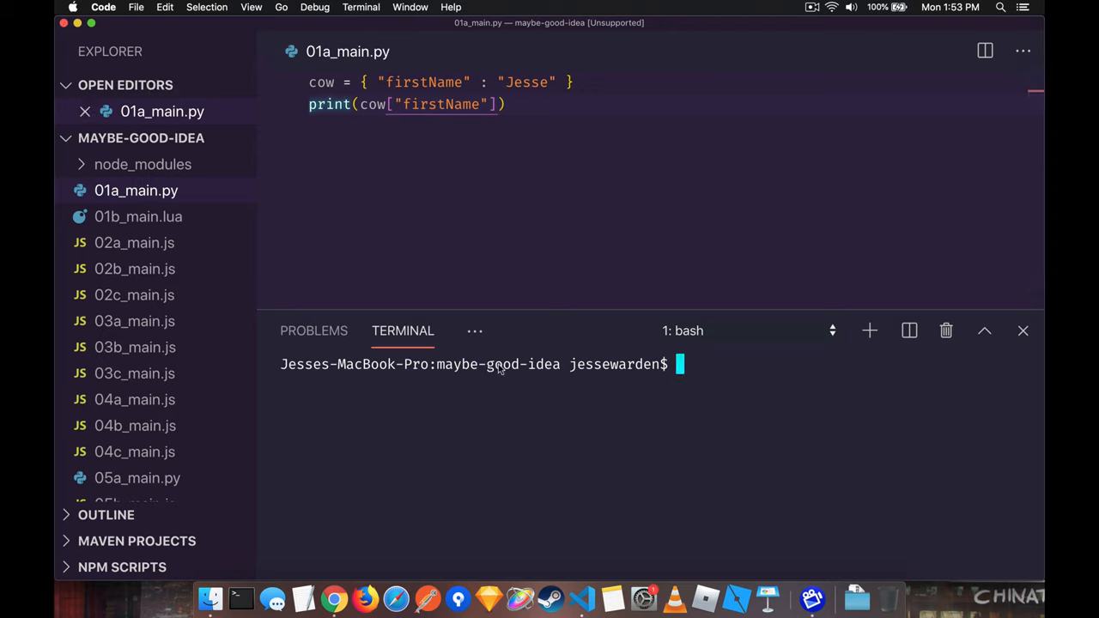
type("python 01")
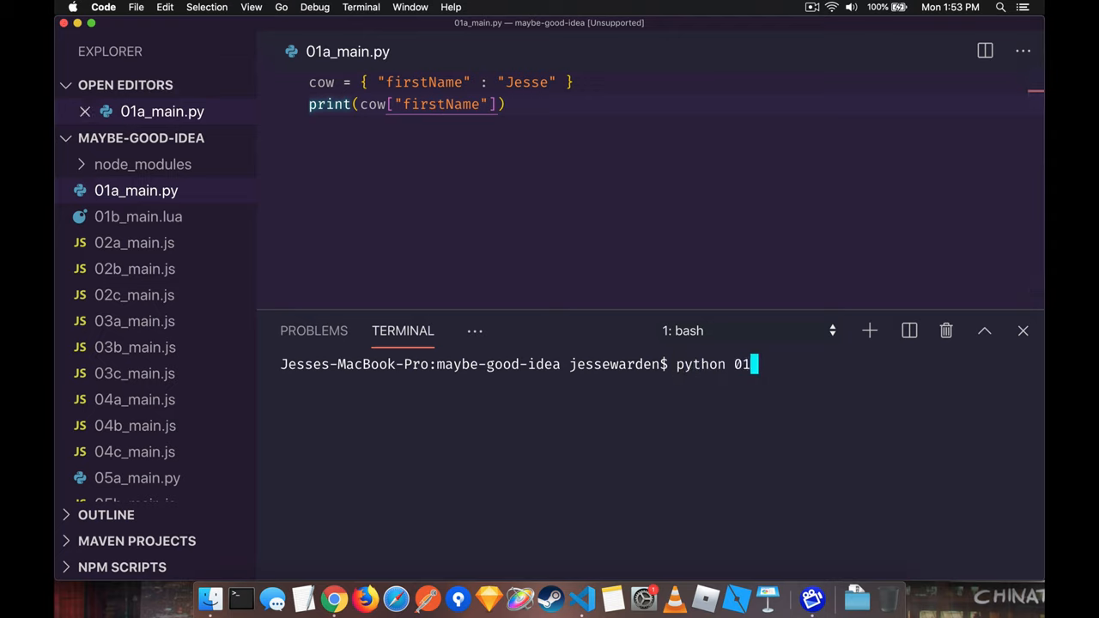
key("Enter")
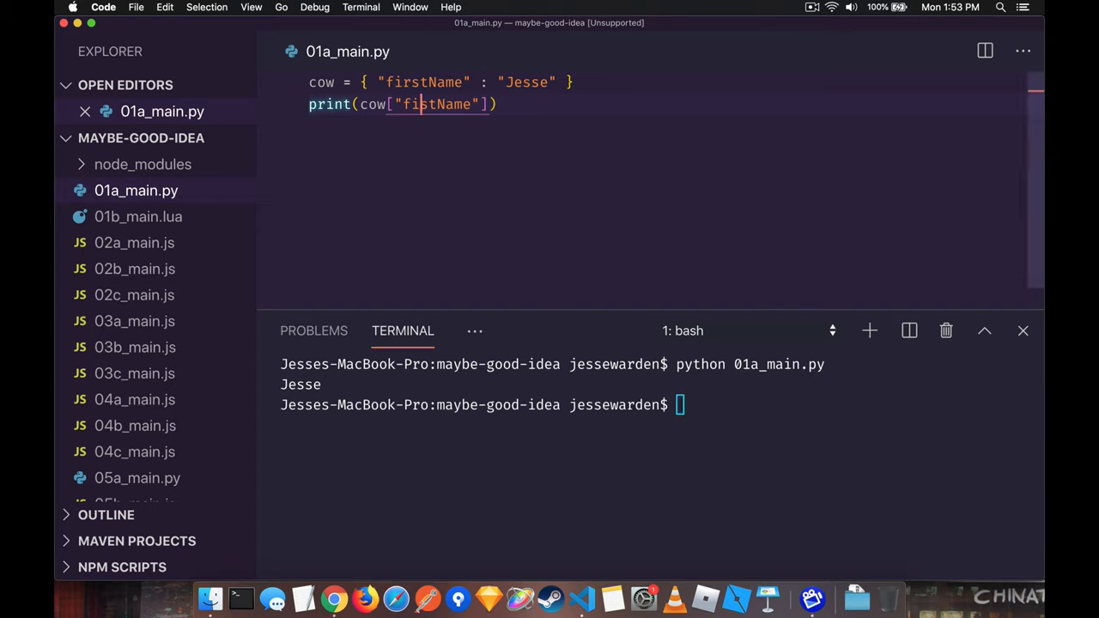
key("Enter")
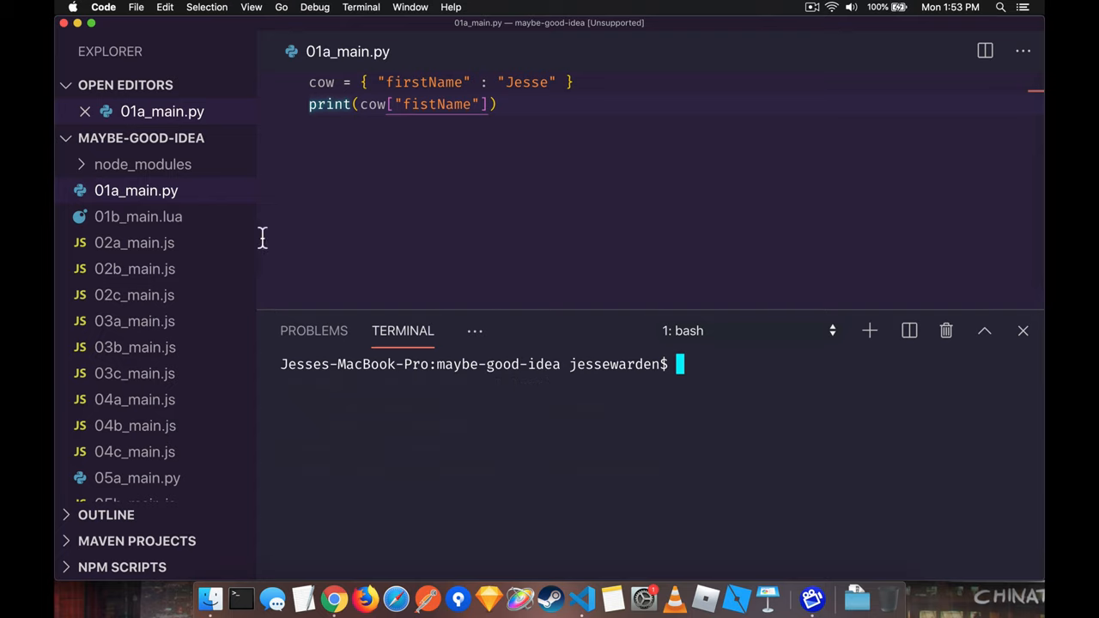
left_click(138, 217)
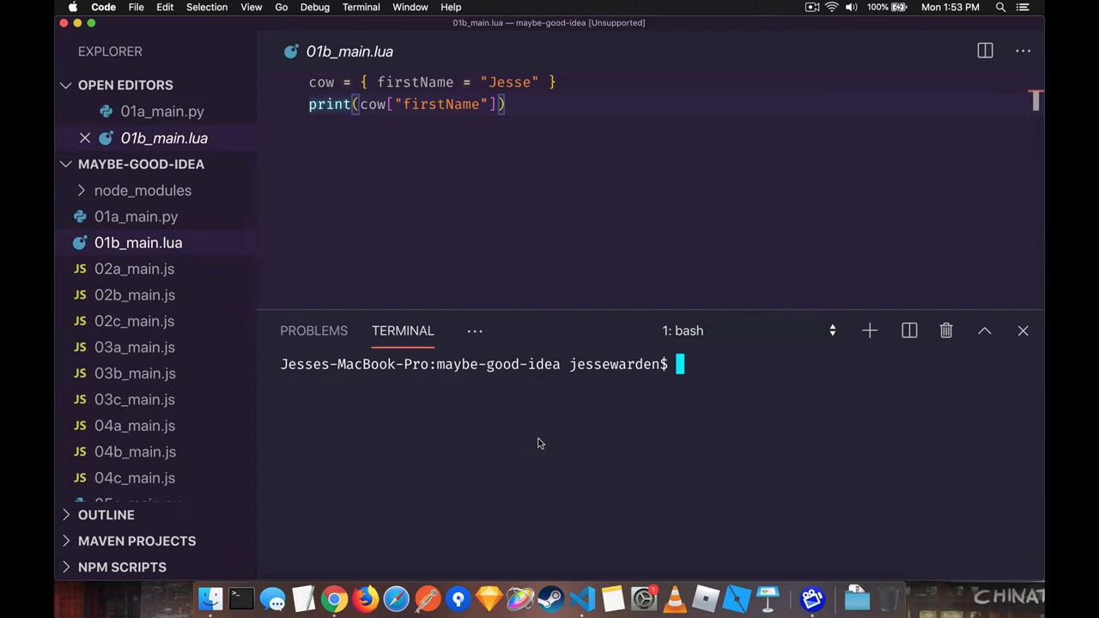
Run 01b_main.lua printing Jesse, rerun with the misspelled key printing nil, then open 02a_main.js.
type("lua 0")
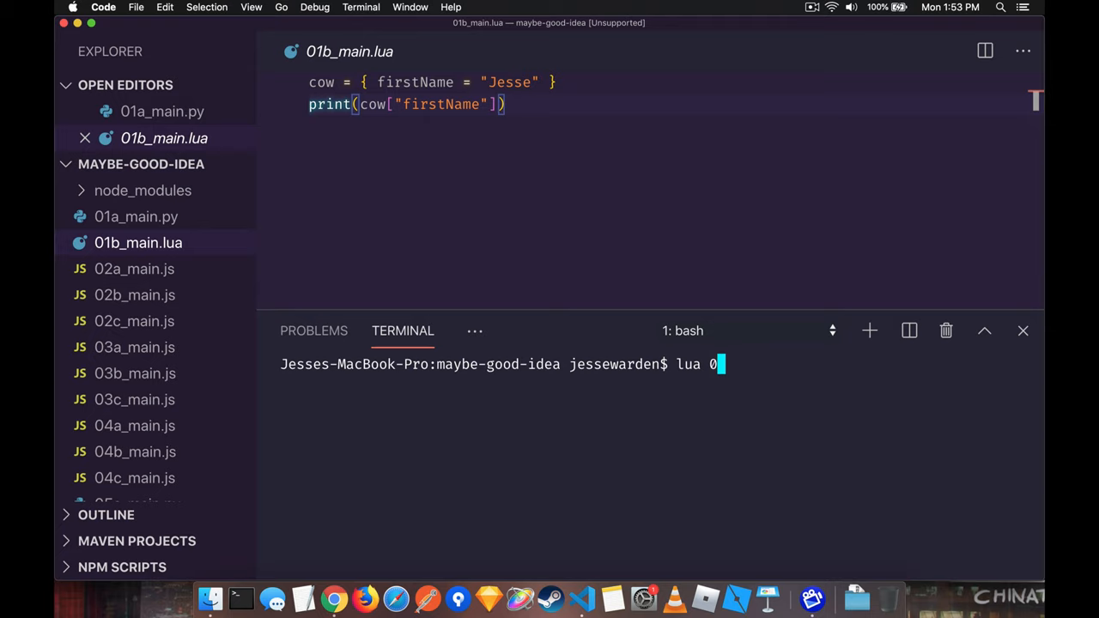
type("1b_main.lua")
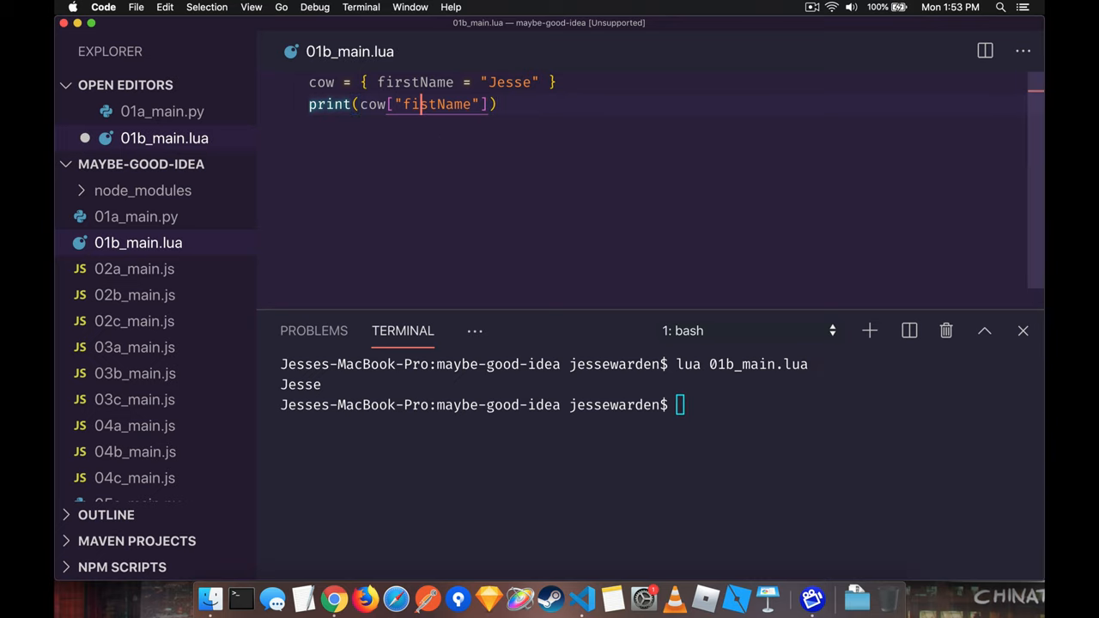
key("Enter")
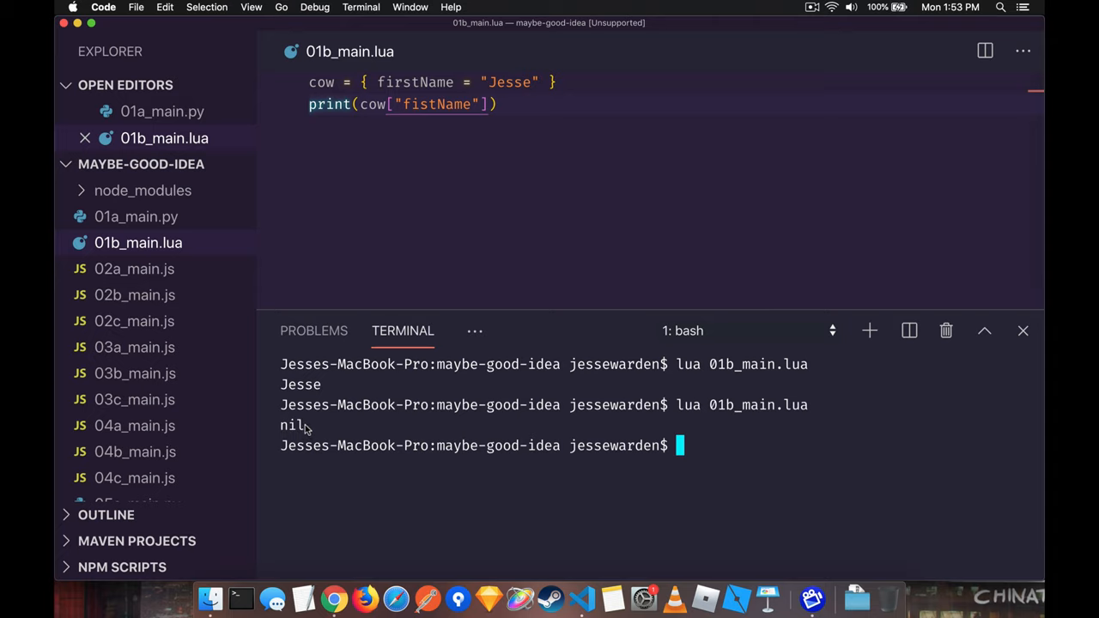
left_click(134, 269)
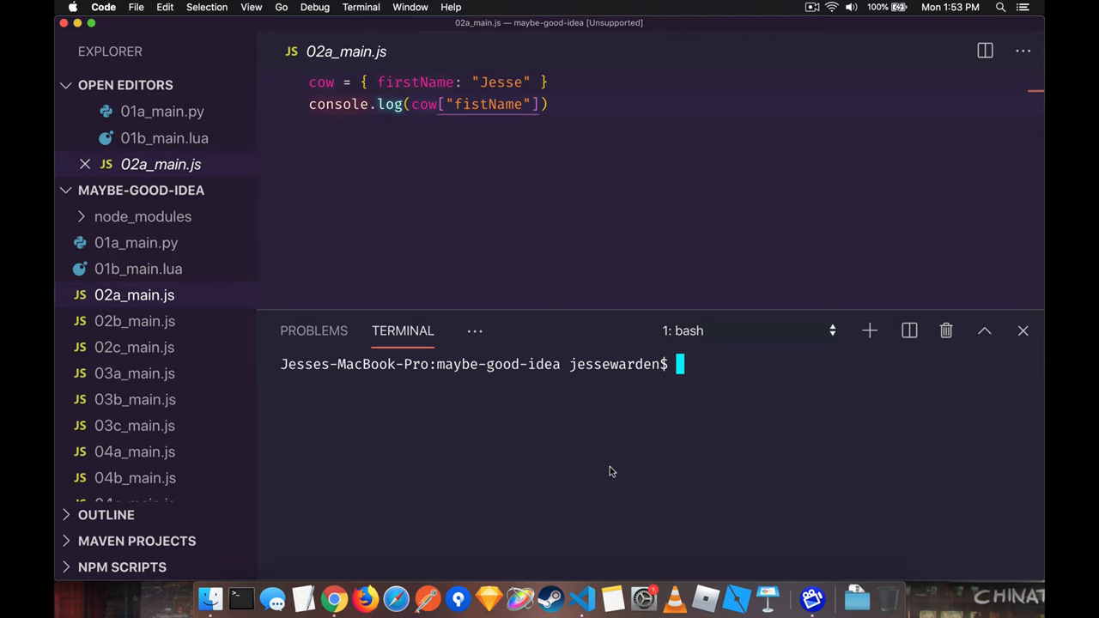
Run 02a_main.js with node printing Jesse, then rerun with the misspelled key printing undefined.
type("node 02a_main.js")
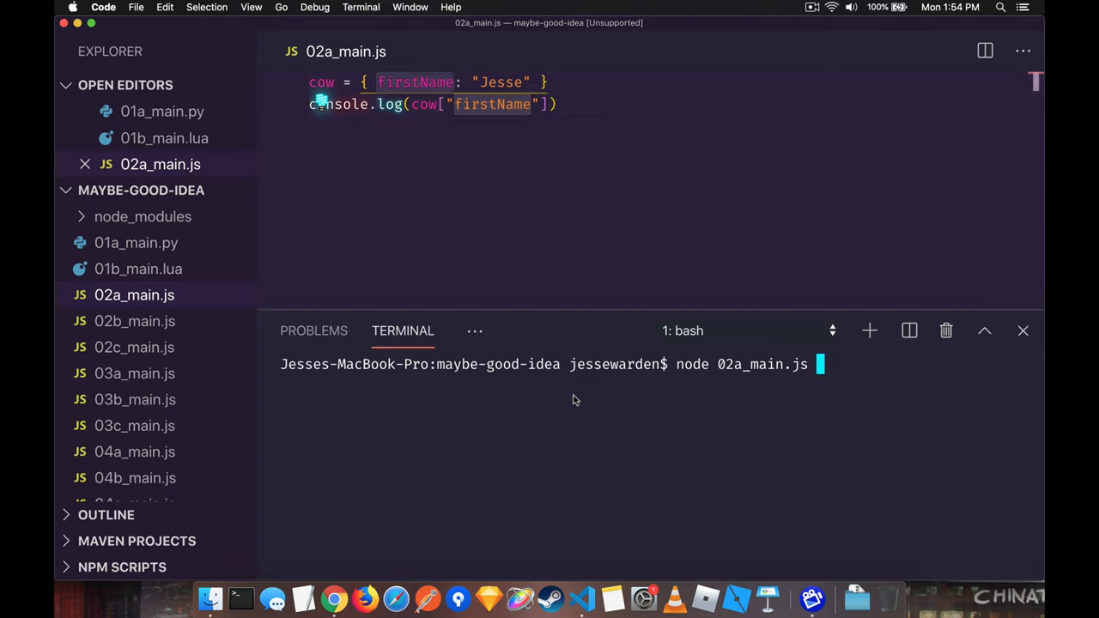
key("Enter")
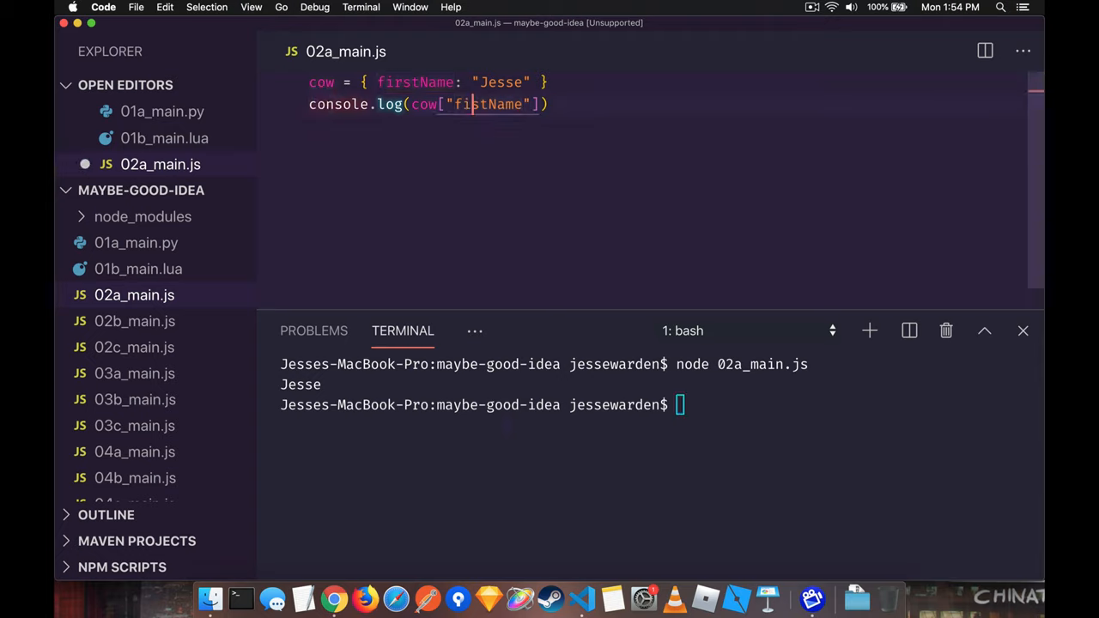
key("Enter")
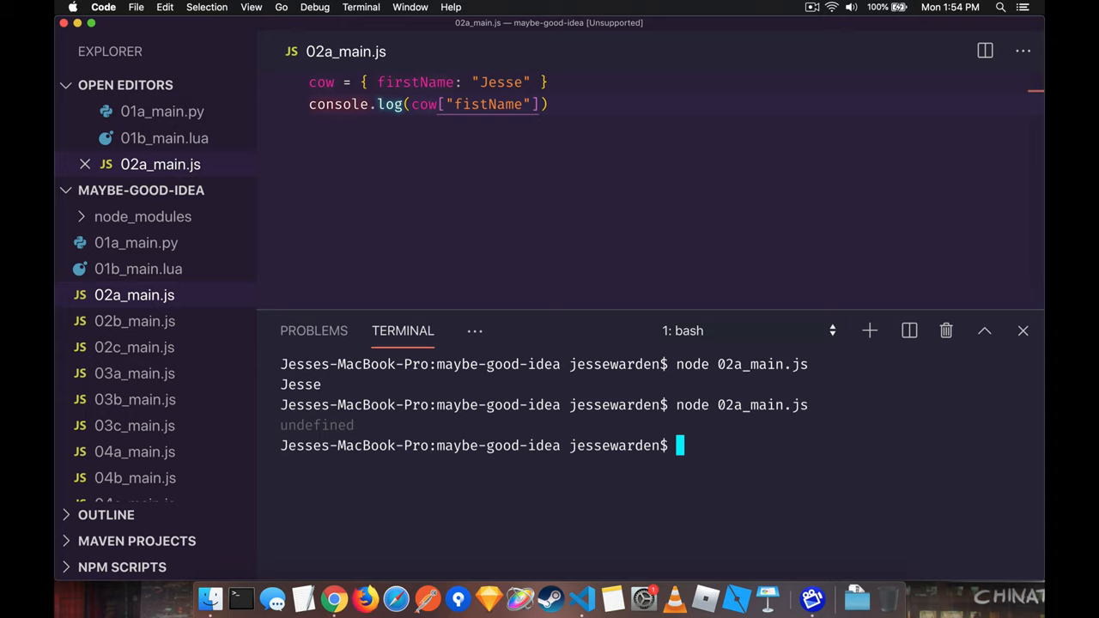
mouse_move(363, 428)
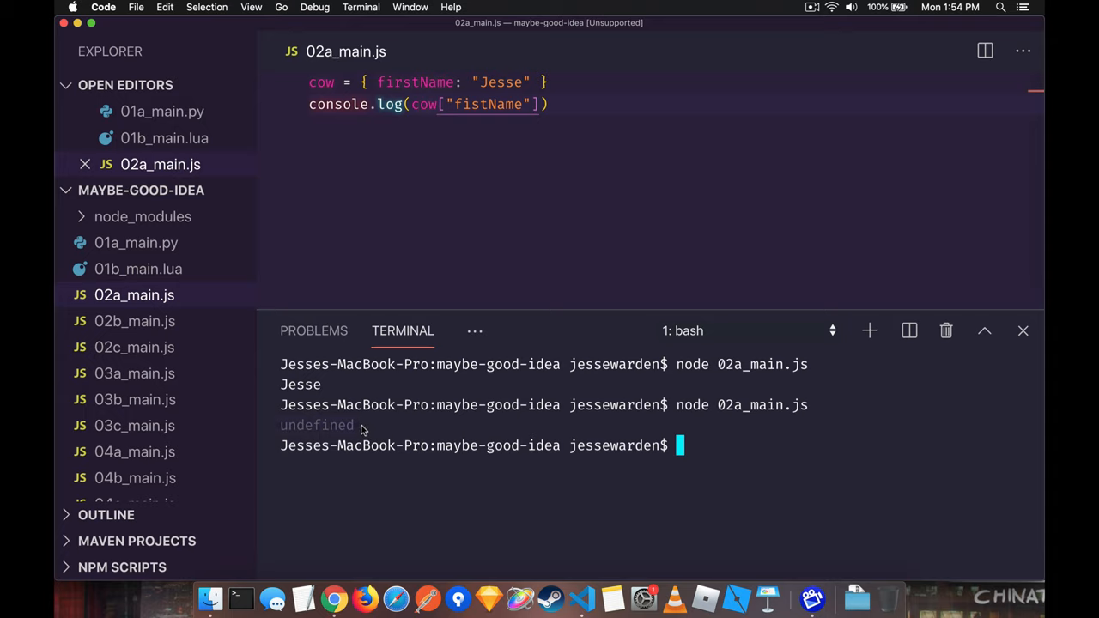